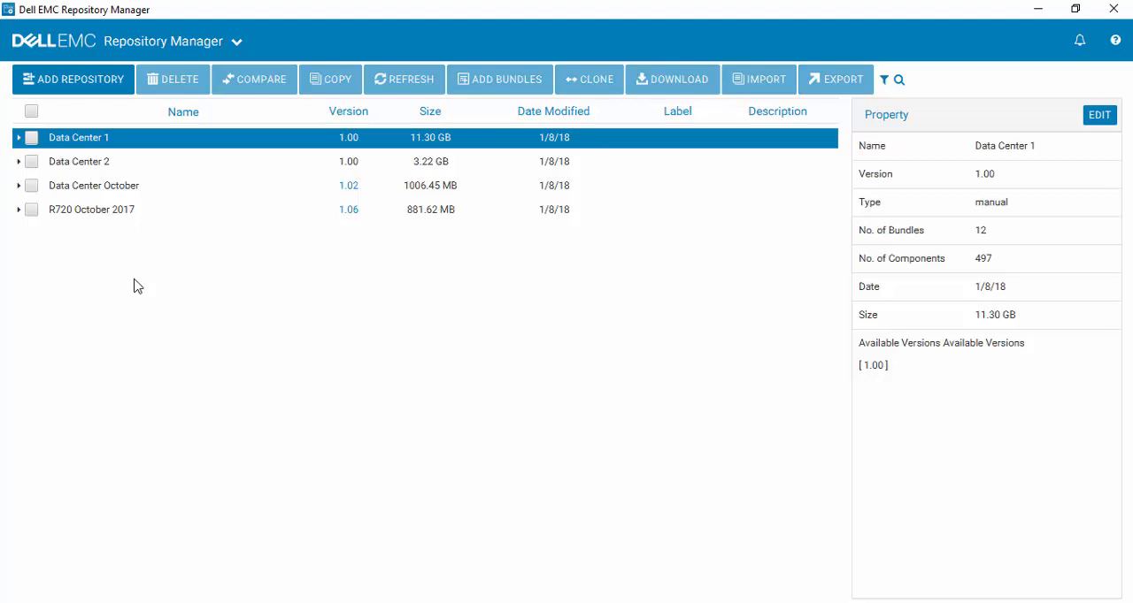
mouse_move(31, 141)
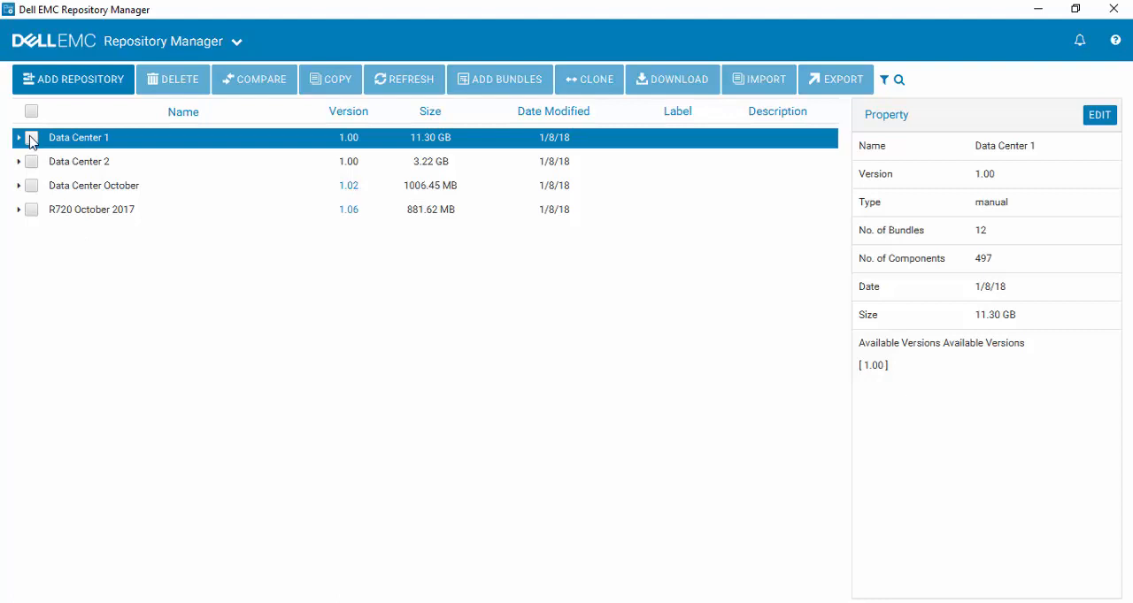
- Tick the checkboxes for Data Center 1, Data Center 2 and Data Center October
click(31, 137)
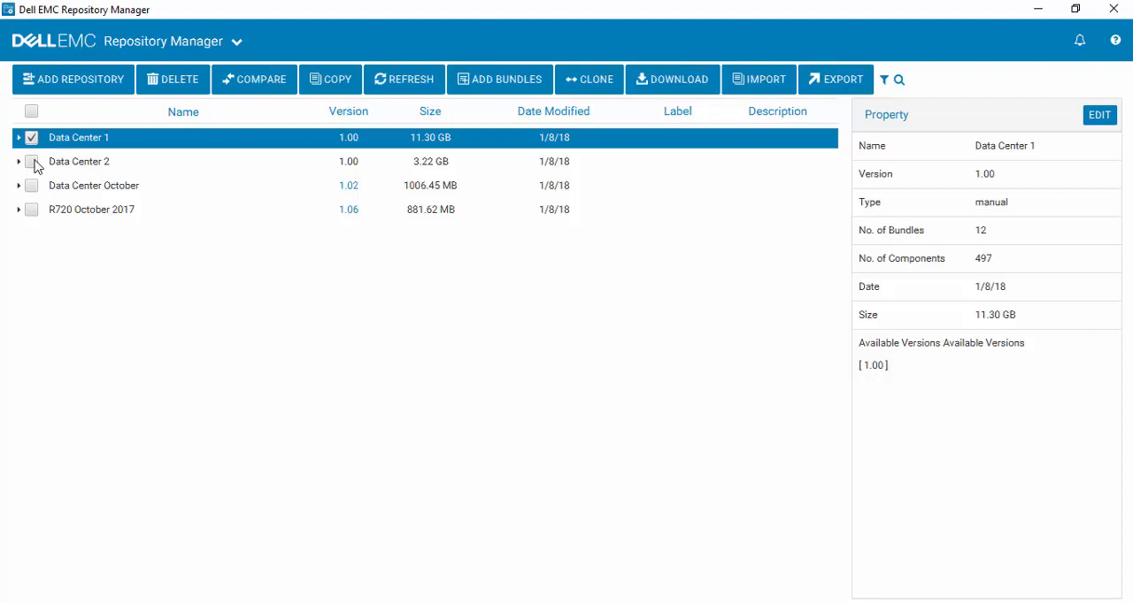
click(31, 161)
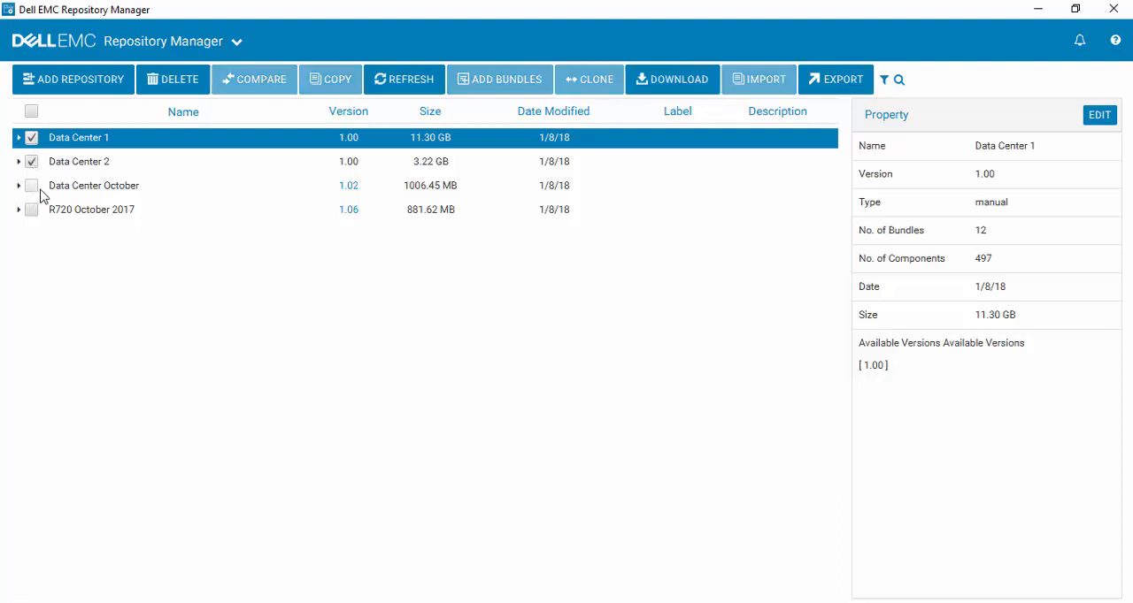
click(31, 184)
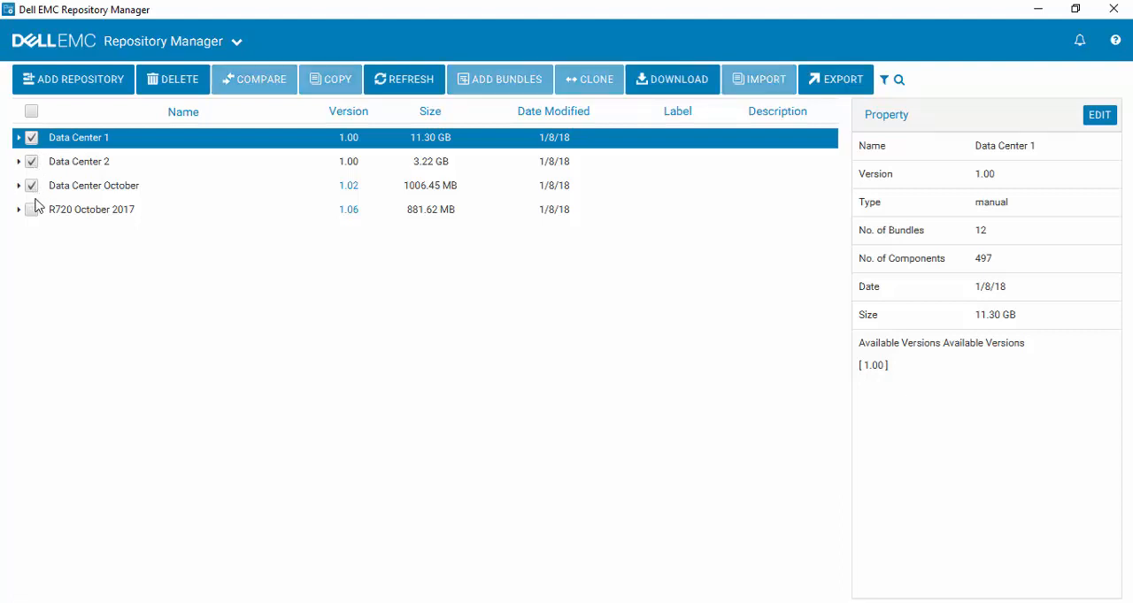
click(31, 210)
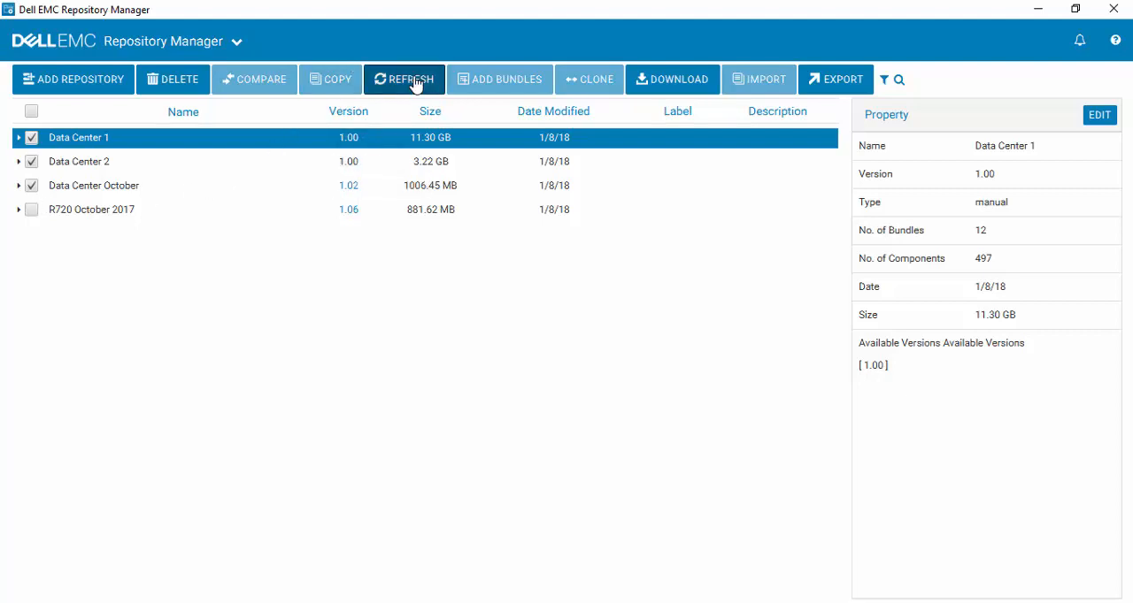
- Schedule a refresh of the marked repositories repeating weekly every Wednesday
click(403, 79)
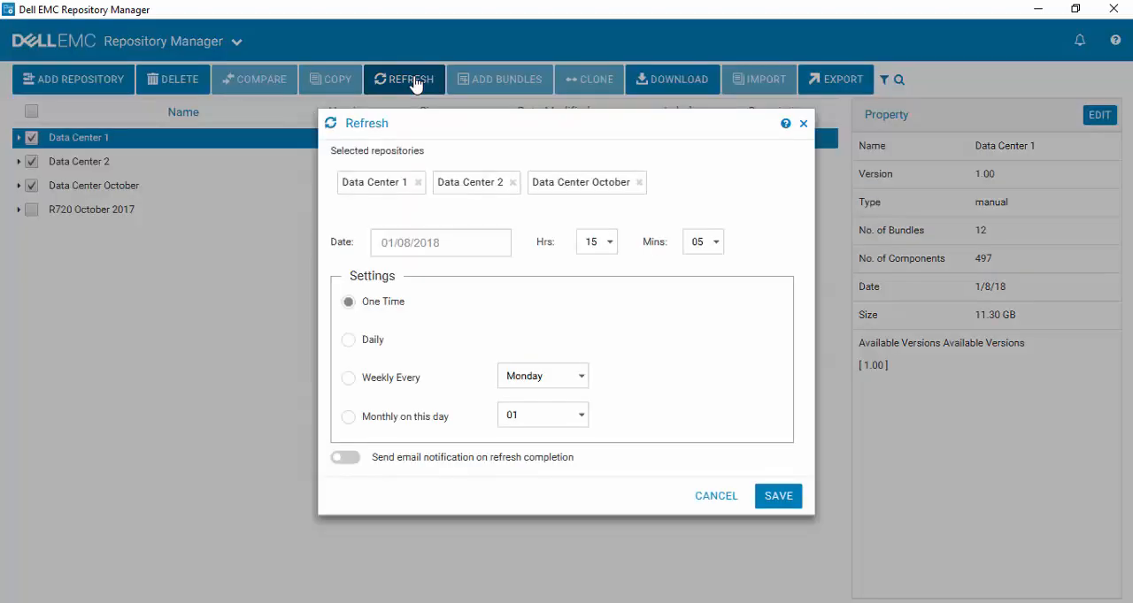
mouse_move(383, 130)
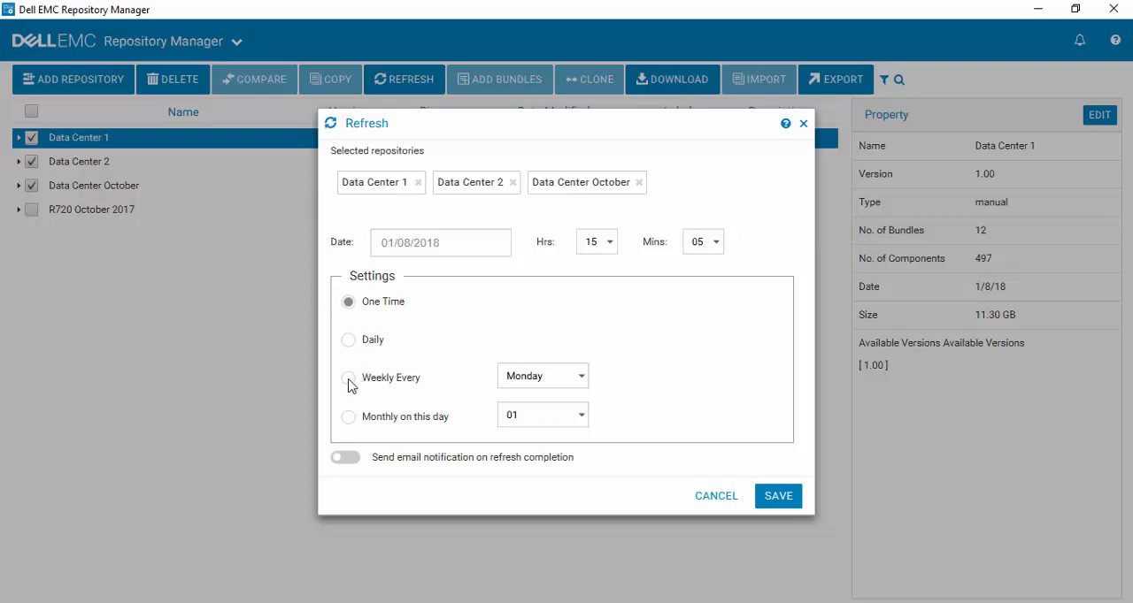
click(347, 378)
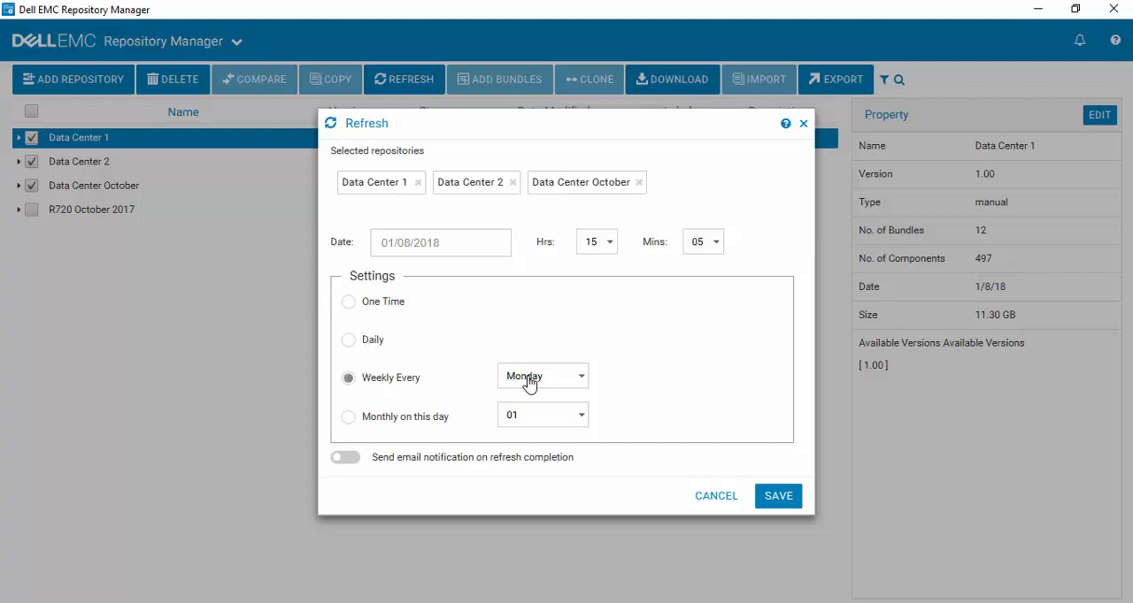
click(541, 375)
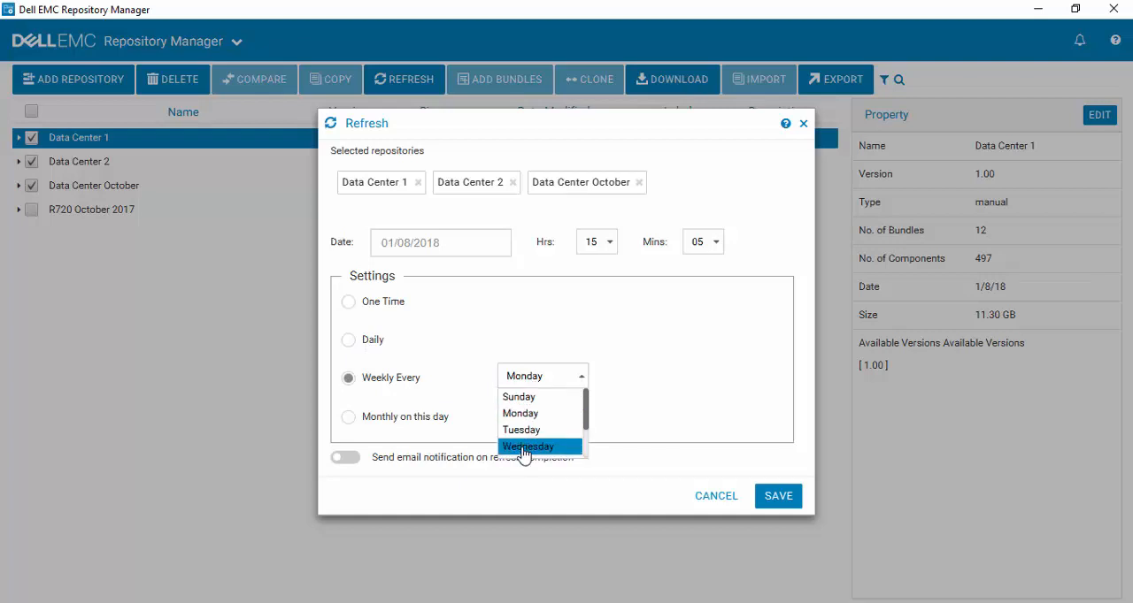
click(527, 445)
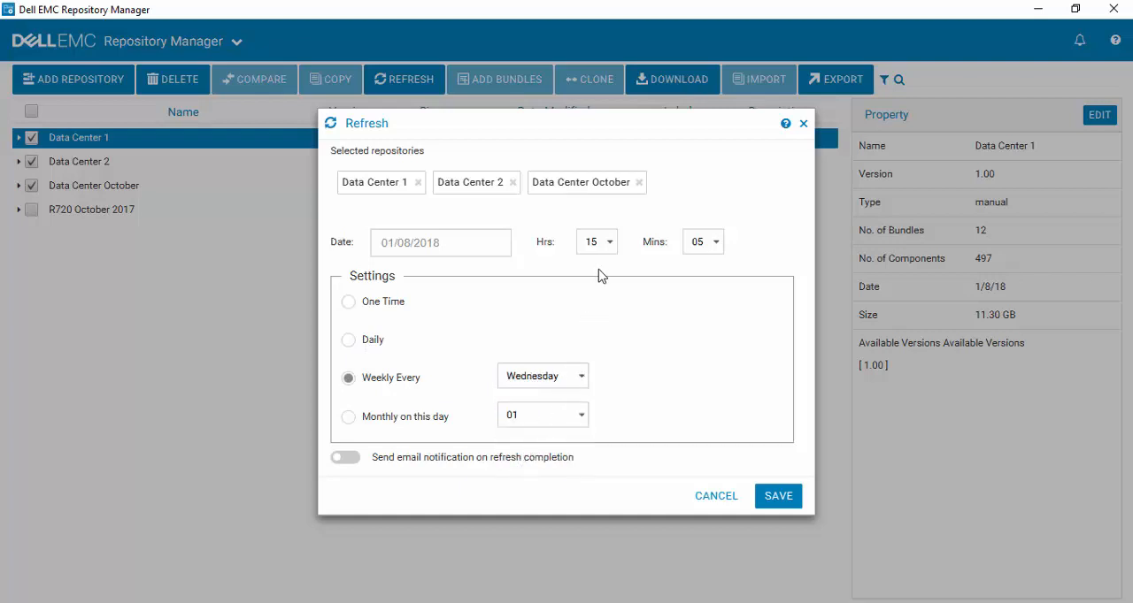
mouse_move(611, 248)
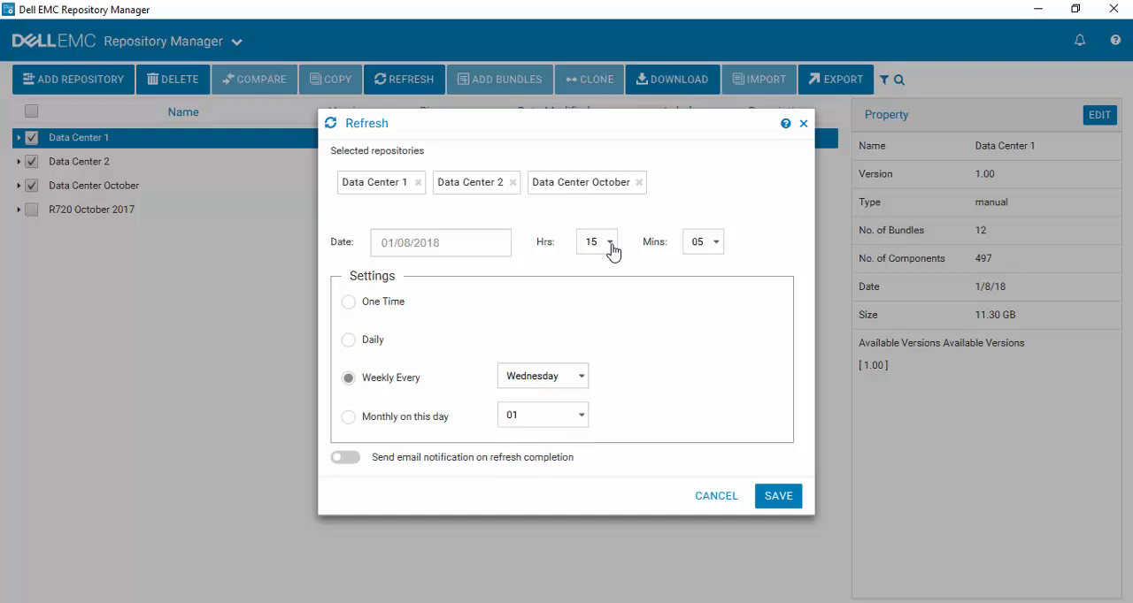
- Set the refresh time to 03:00 and the start date to January 10, 2018
click(609, 242)
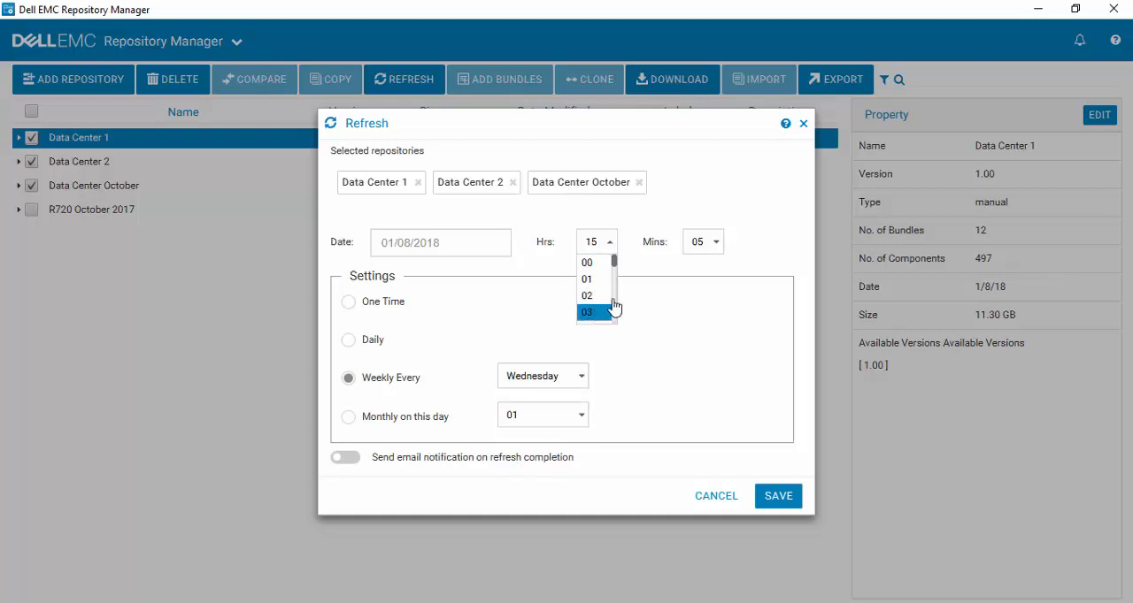
click(587, 311)
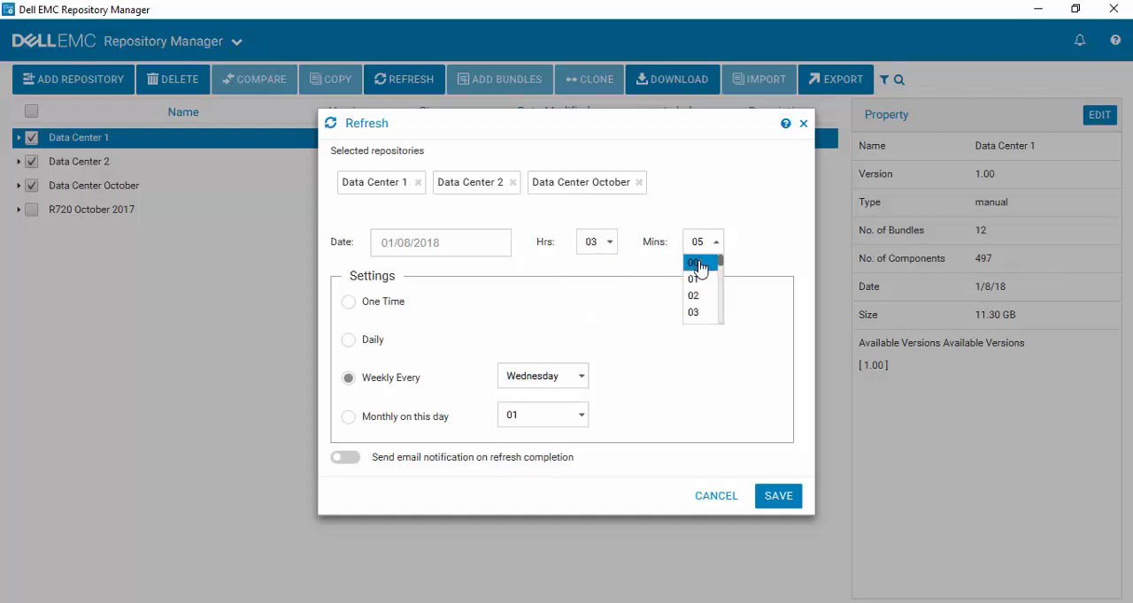
click(693, 263)
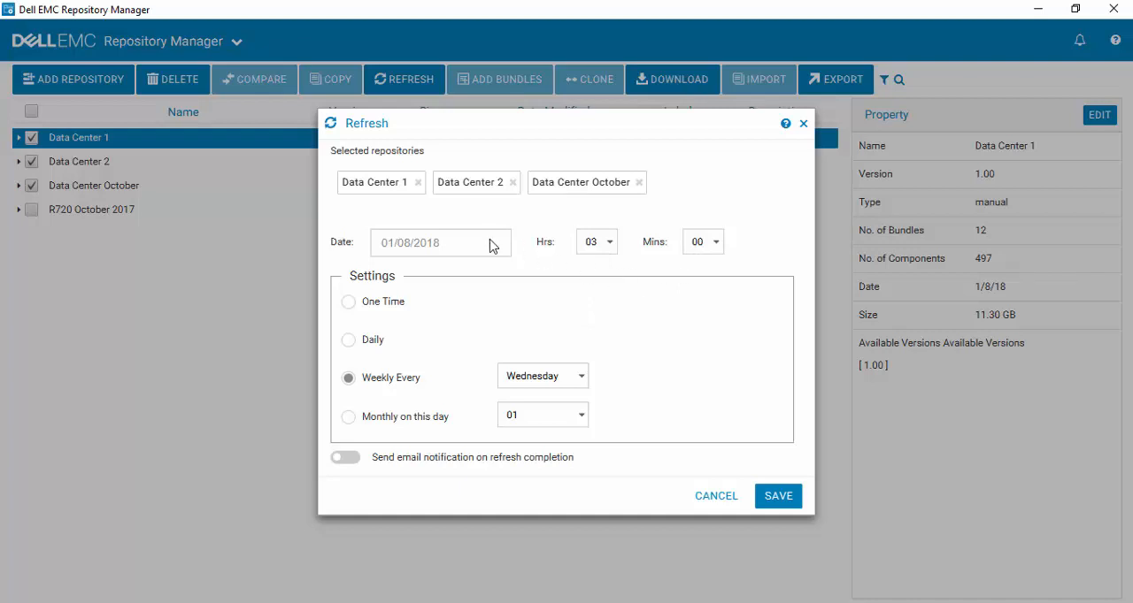
click(440, 243)
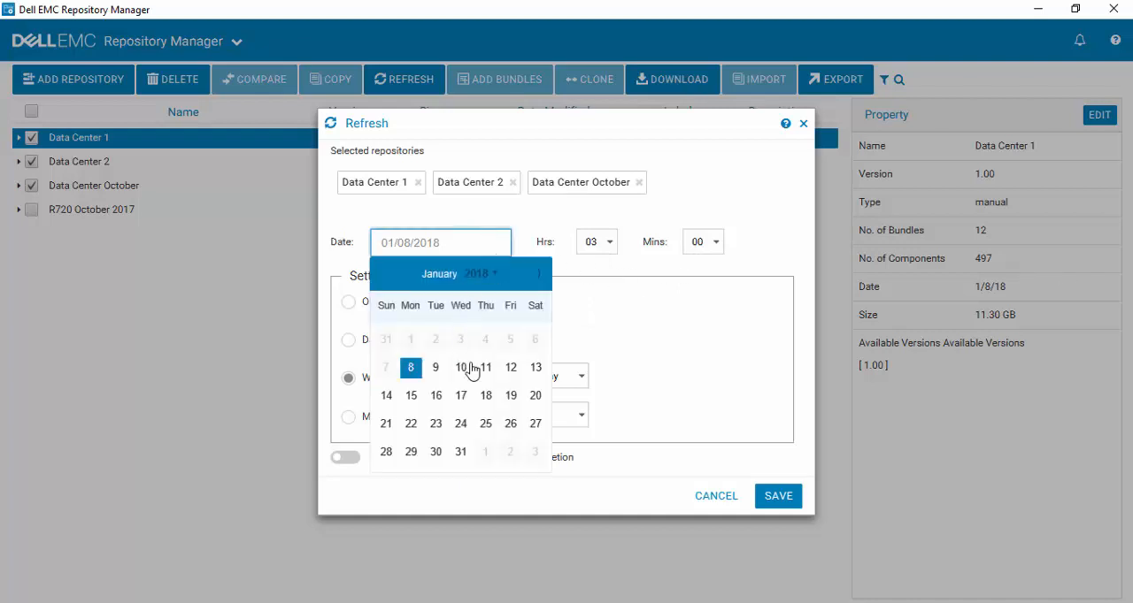
click(460, 367)
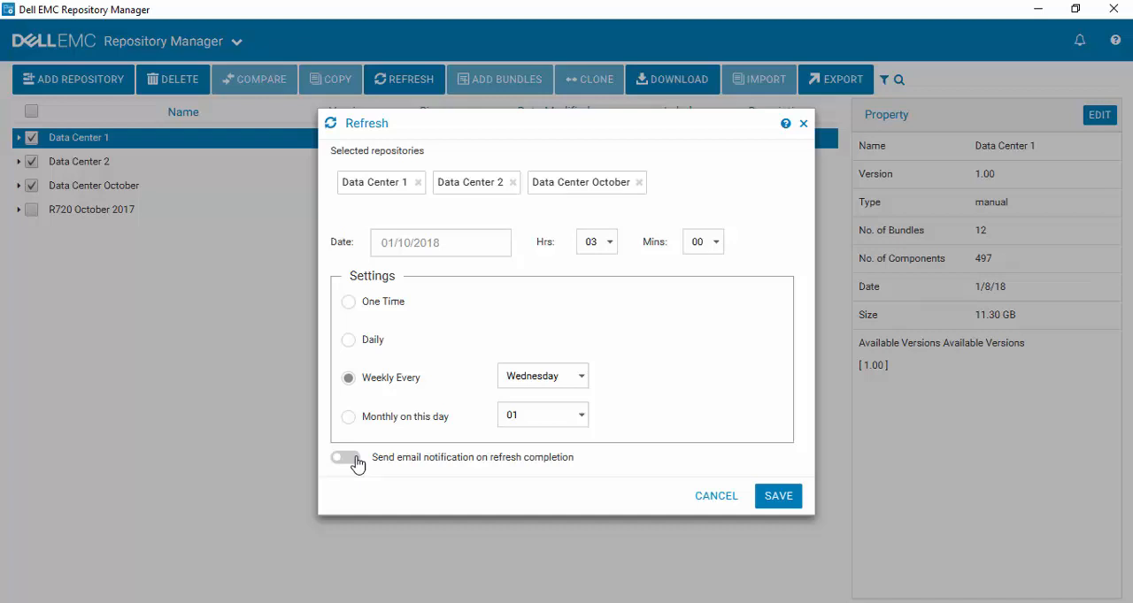
- Enable completion email notification to 'karl@x' and save the refresh schedule
click(343, 458)
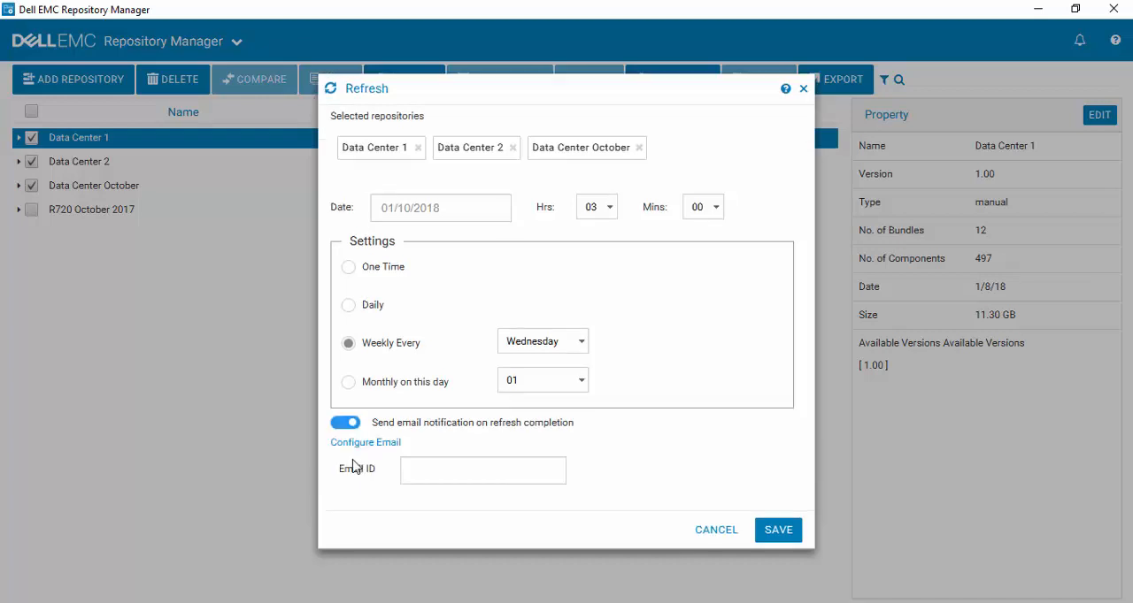
click(482, 470)
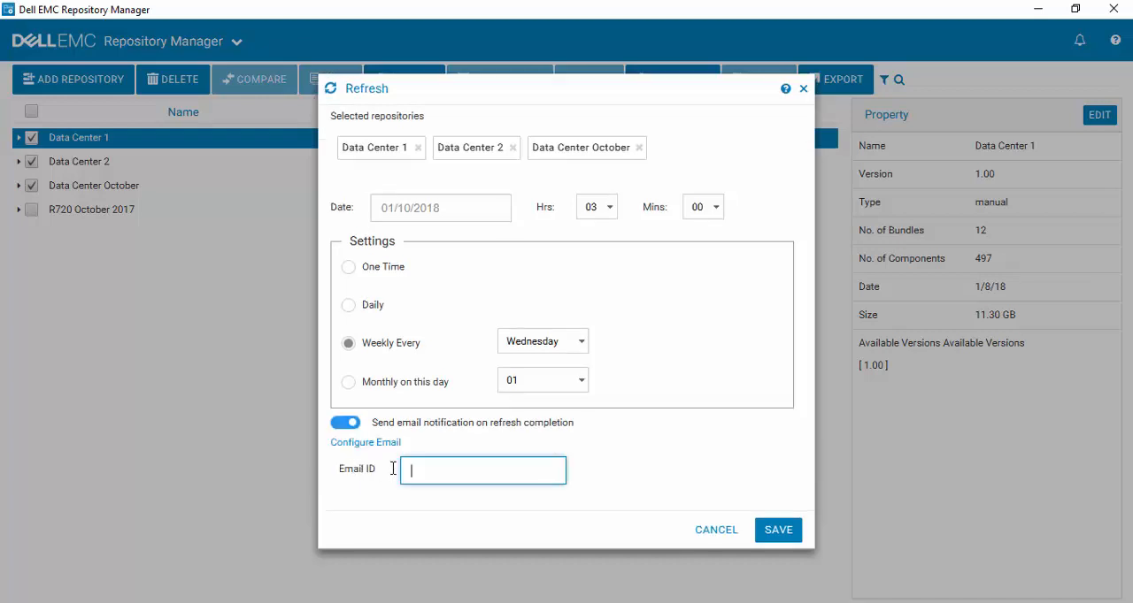
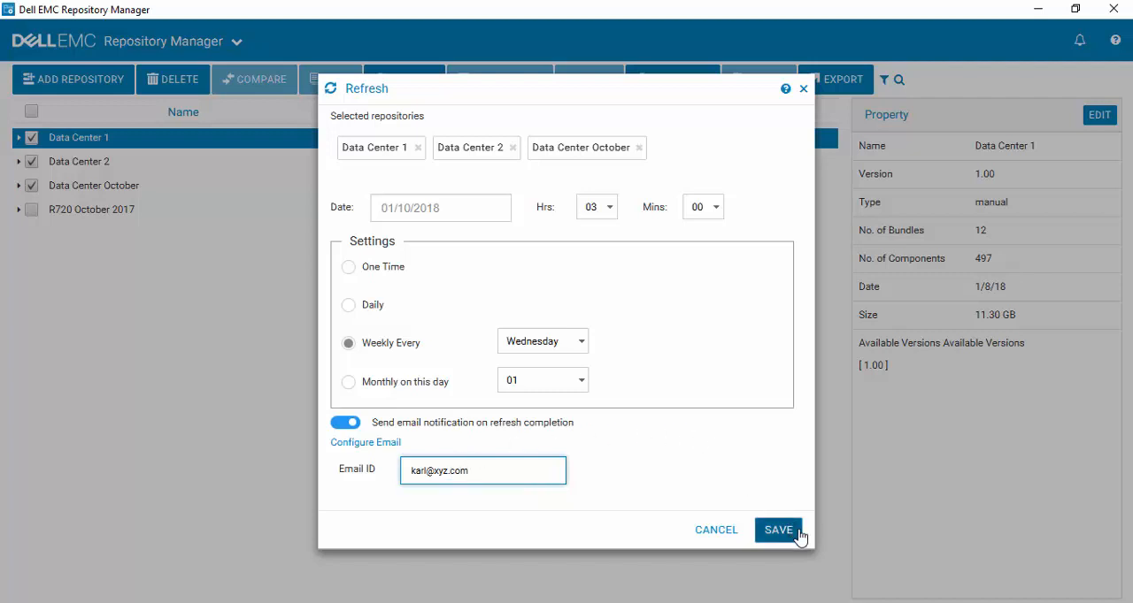
mouse_move(778, 531)
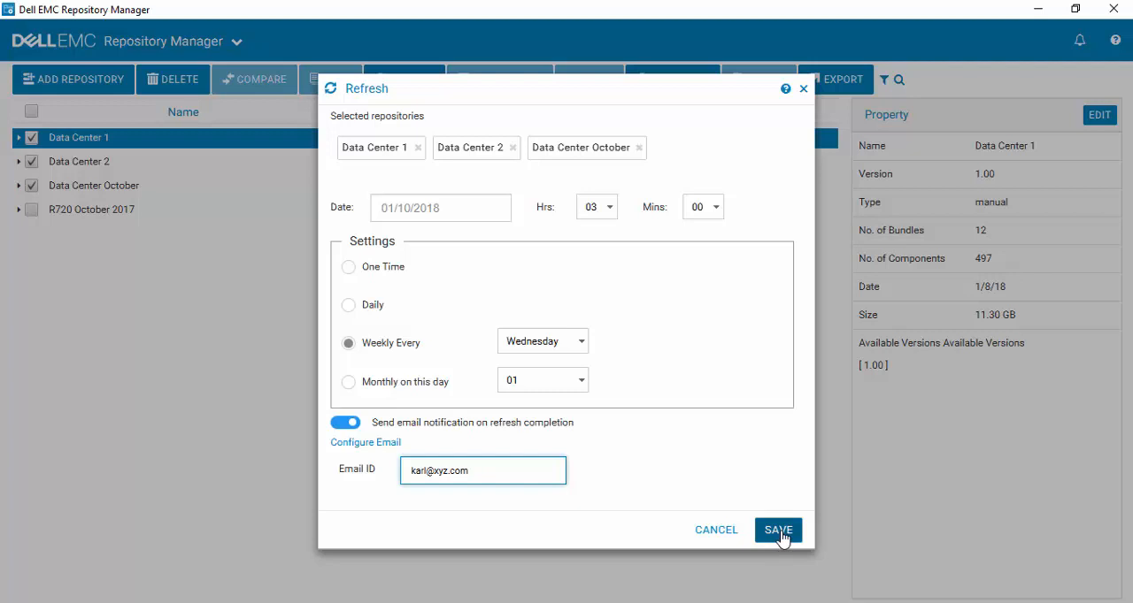
click(777, 530)
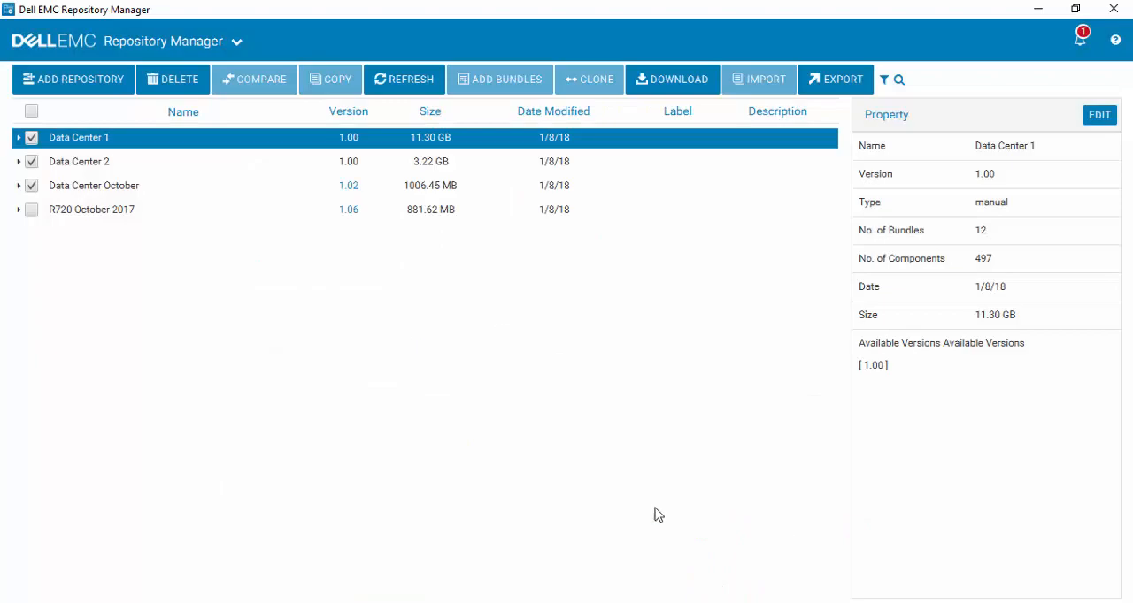
mouse_move(591, 470)
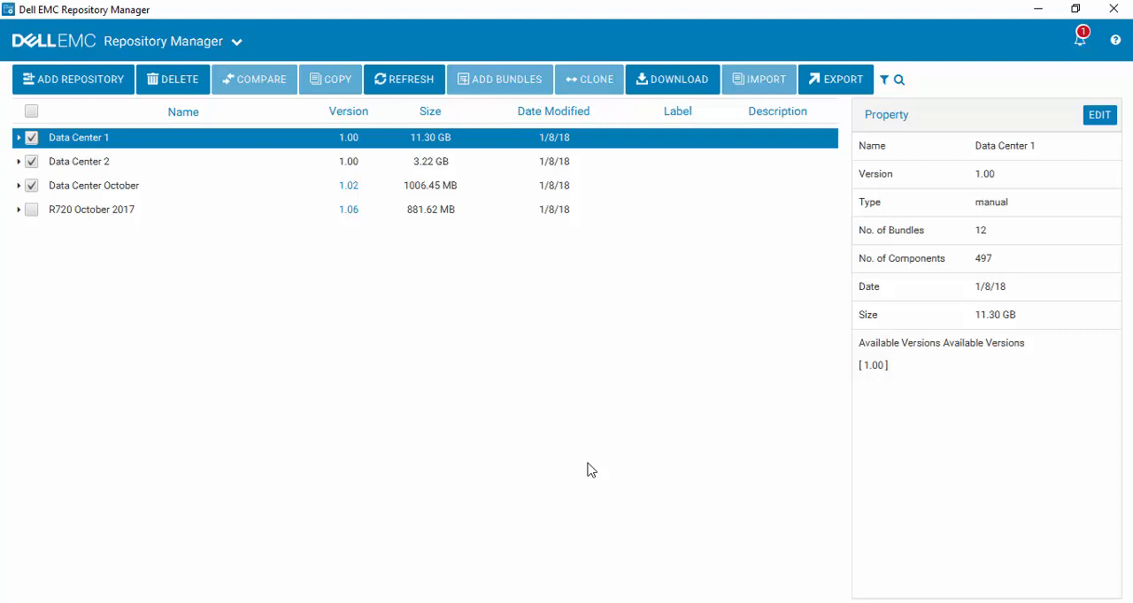
mouse_move(613, 445)
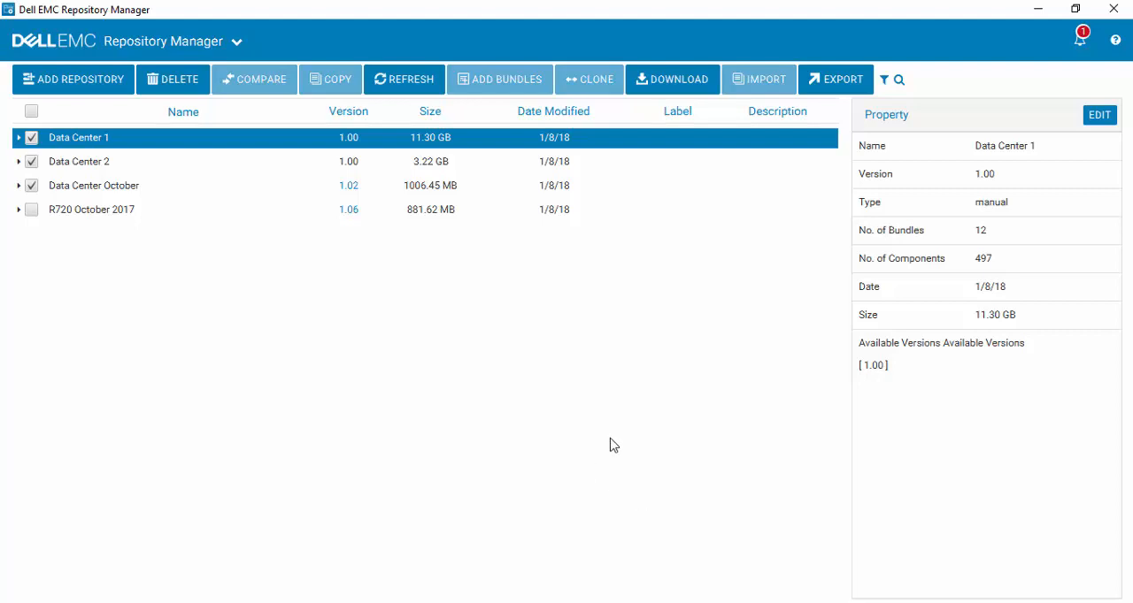
mouse_move(348, 185)
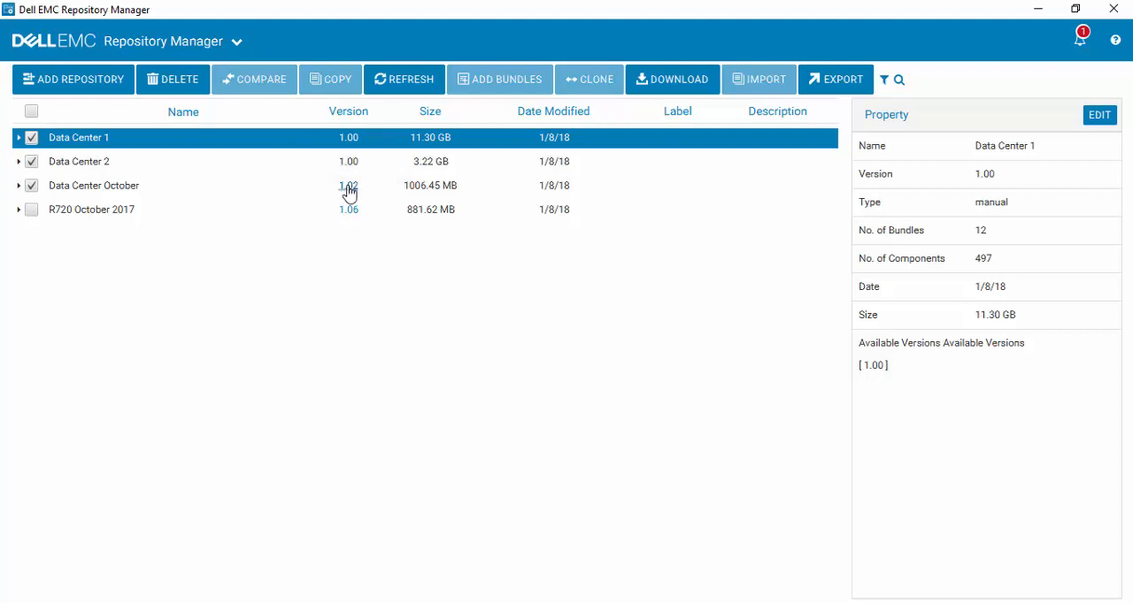
- Switch Data Center October from version 1.02 to 1.01 in the Versions dialog
click(348, 185)
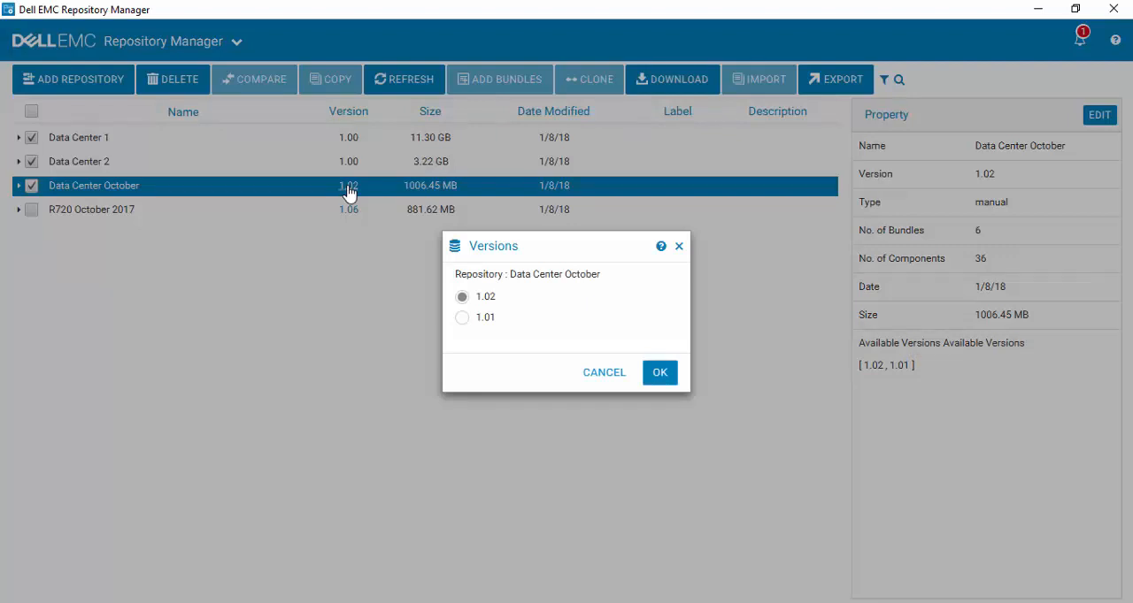
mouse_move(332, 275)
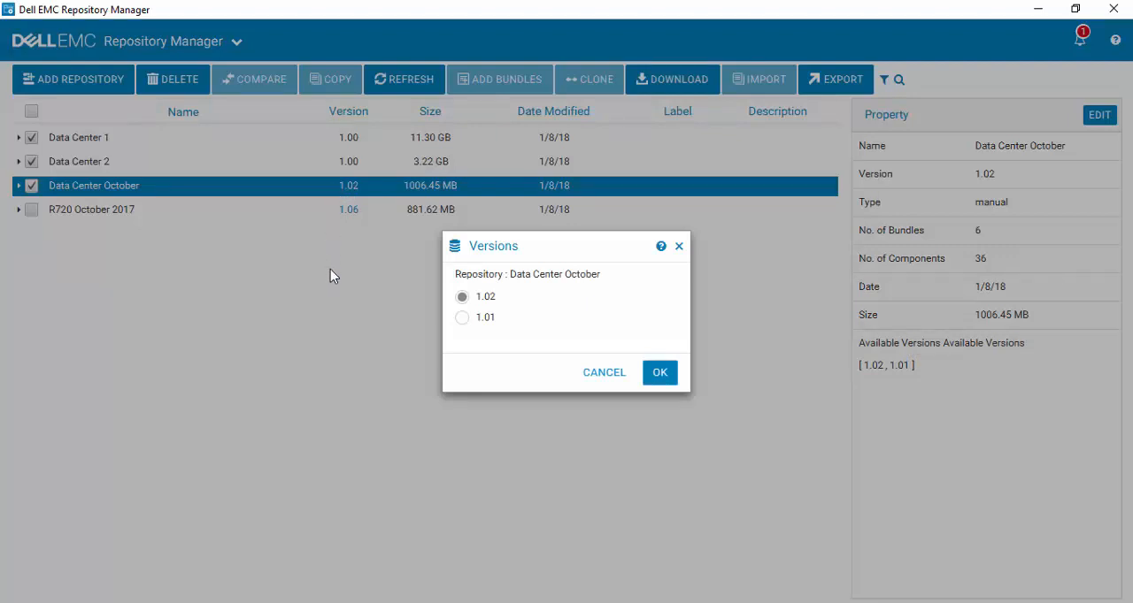
mouse_move(449, 336)
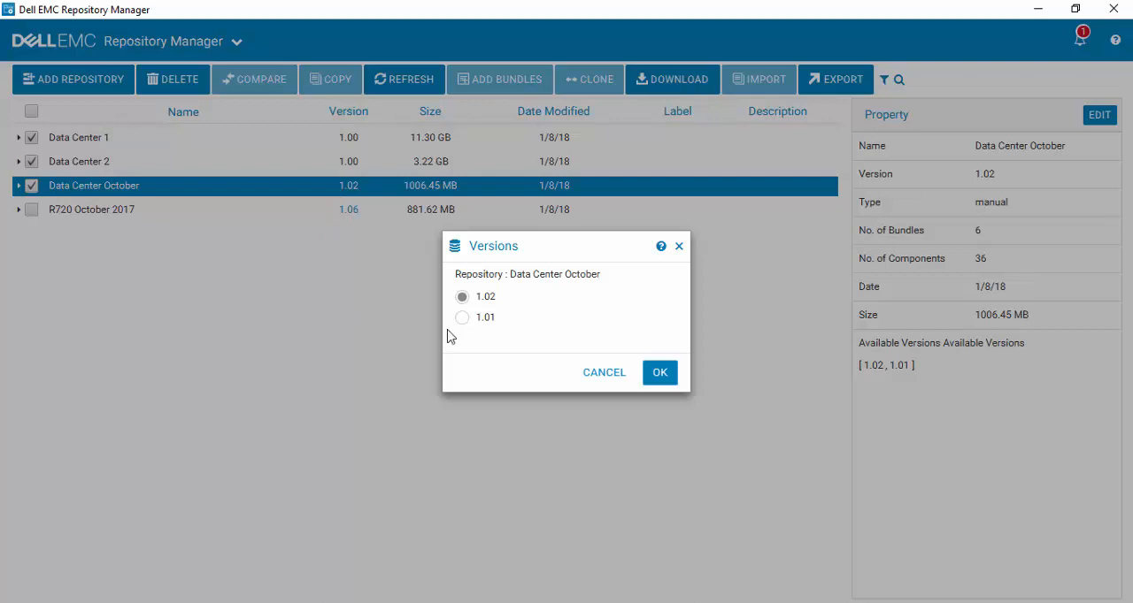
mouse_move(476, 339)
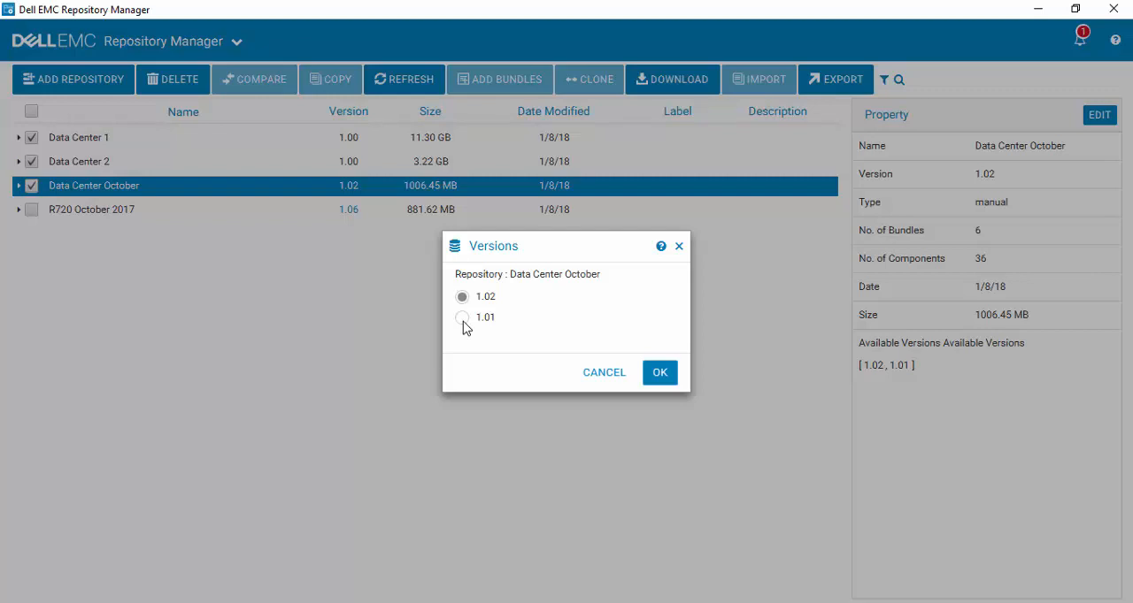
click(461, 317)
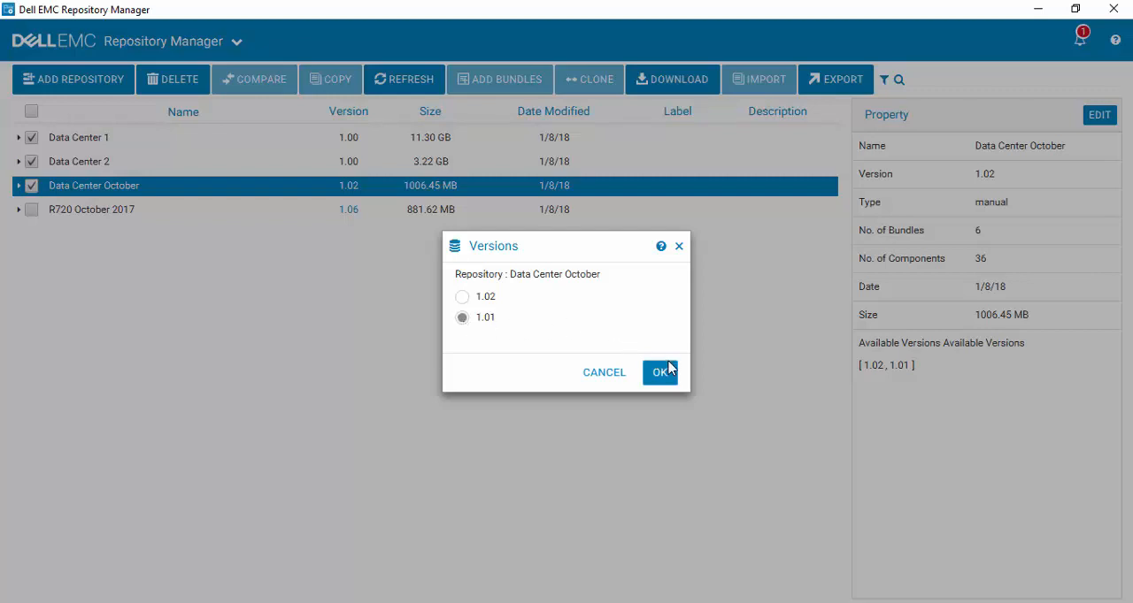
click(660, 371)
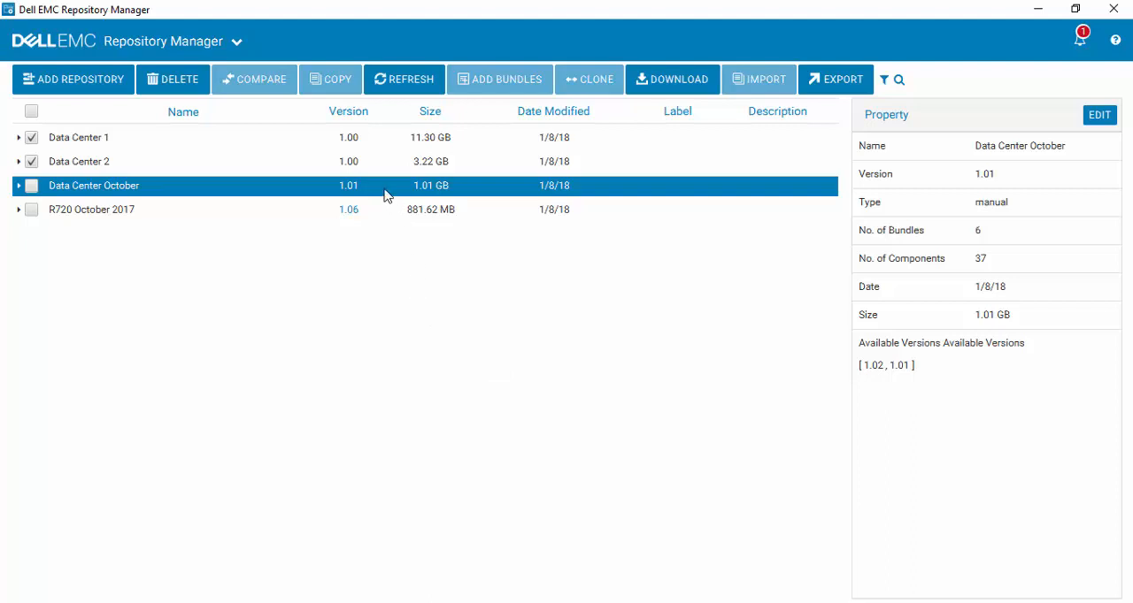
mouse_move(384, 295)
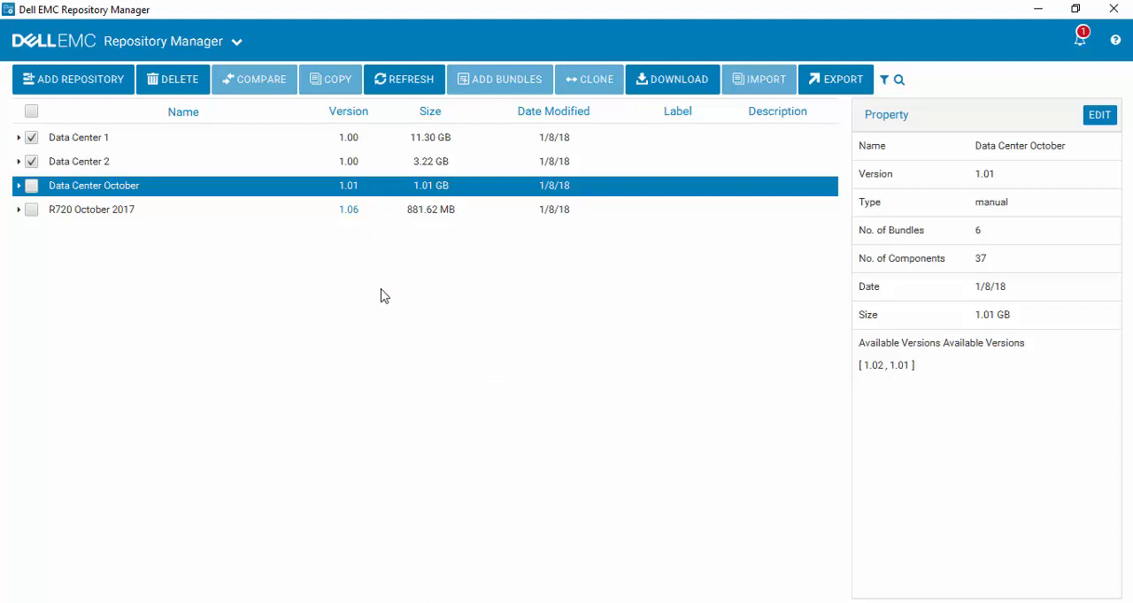